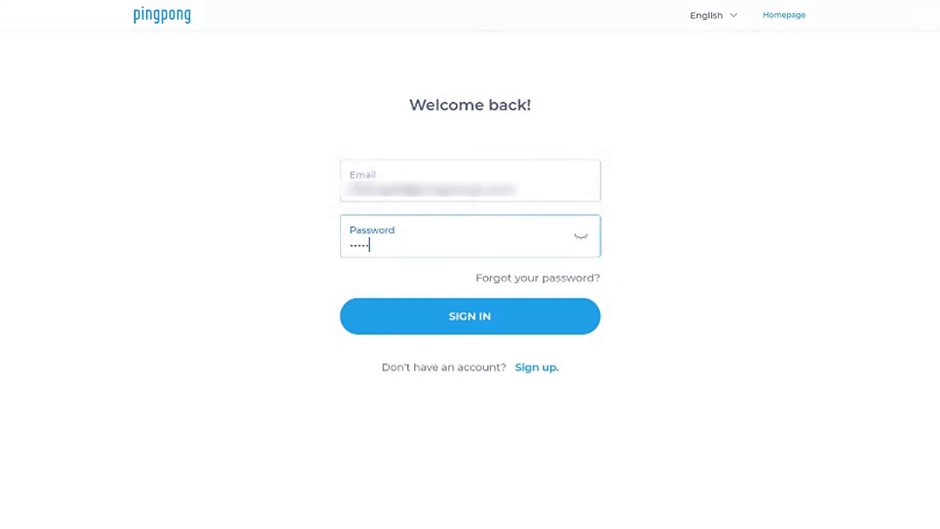
- Sign in with the entered password to reach the balances dashboard
click(469, 316)
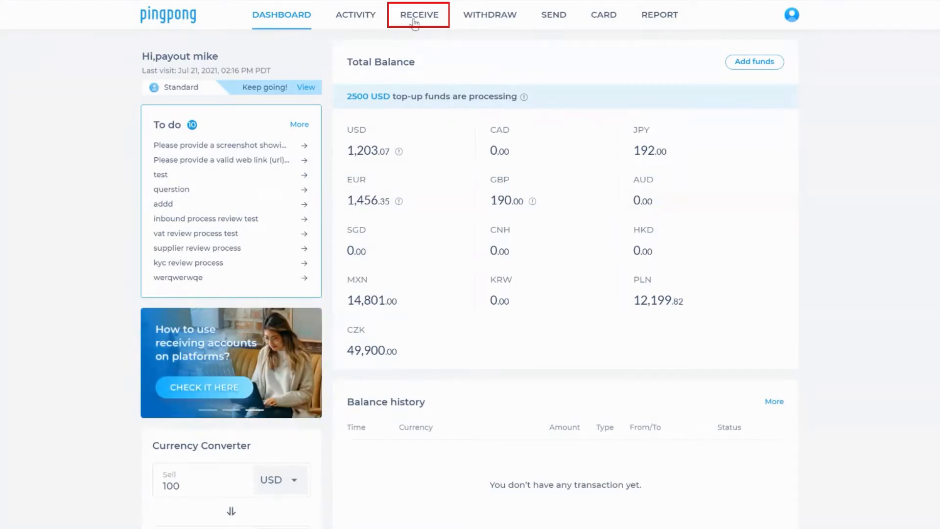
- Go to the Receiving accounts page from the RECEIVE link in the top bar
click(418, 15)
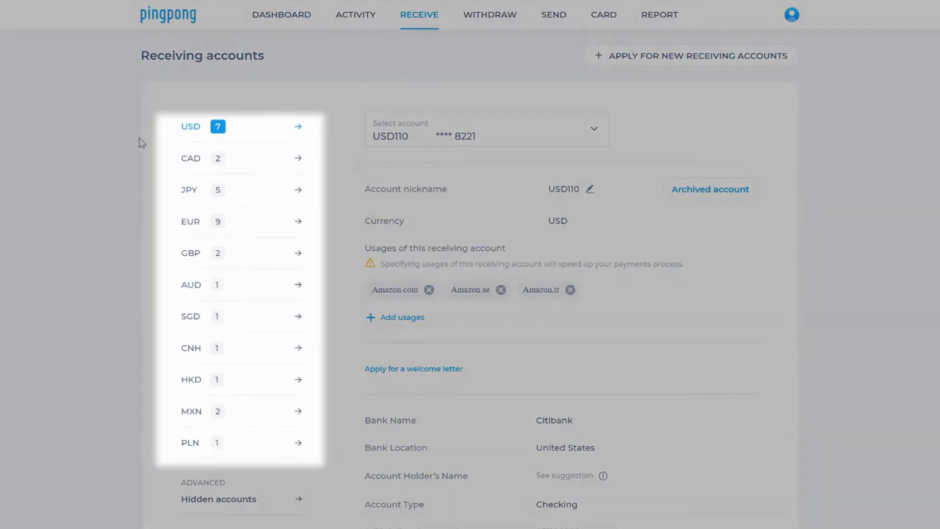
mouse_move(145, 433)
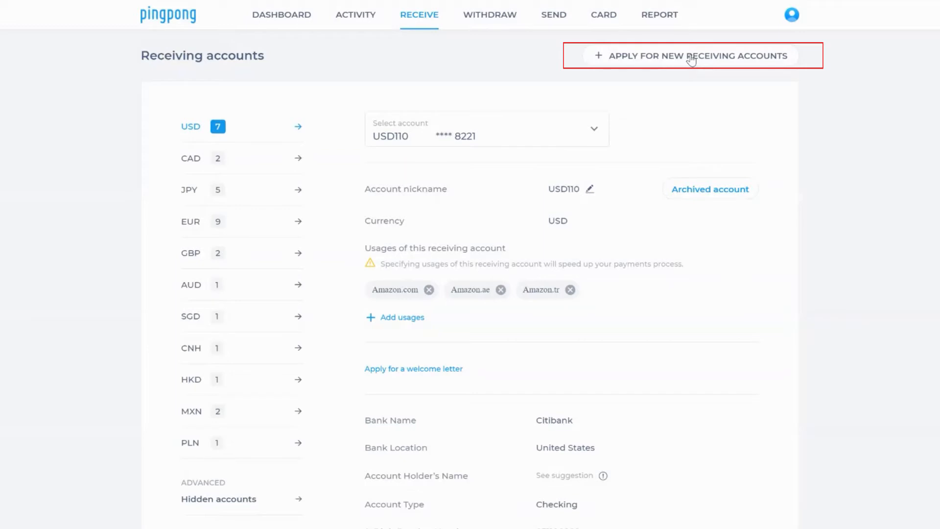
- Submit an application for a new receiving account in EUR - Euro (Luxembourg)
click(691, 55)
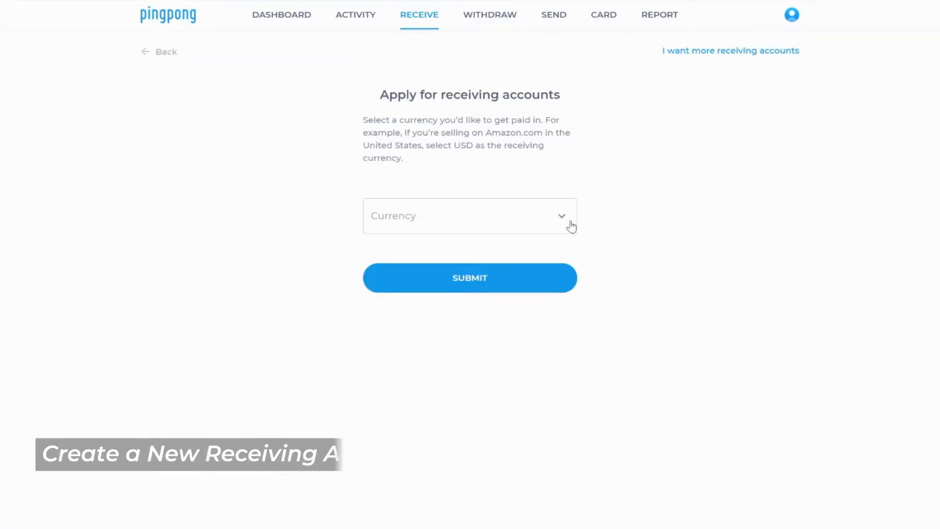
click(469, 216)
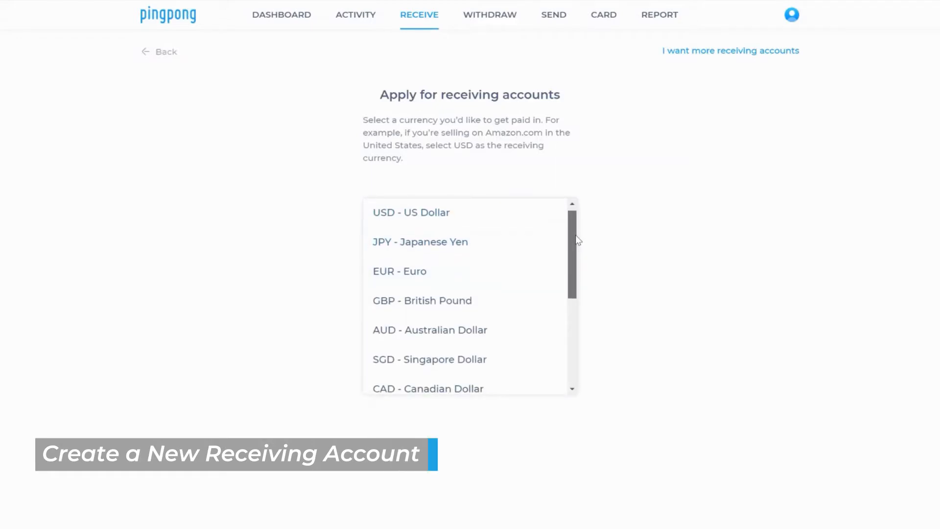
scroll(down, 3)
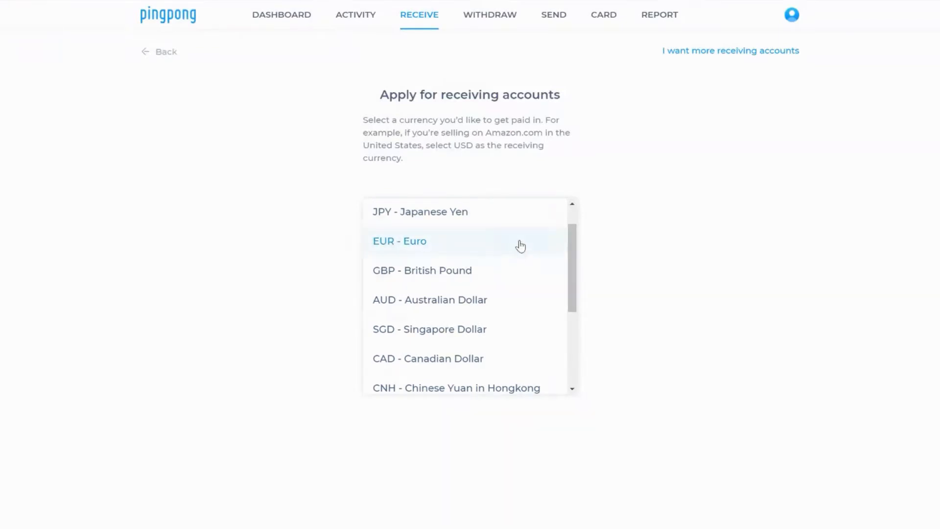
click(400, 240)
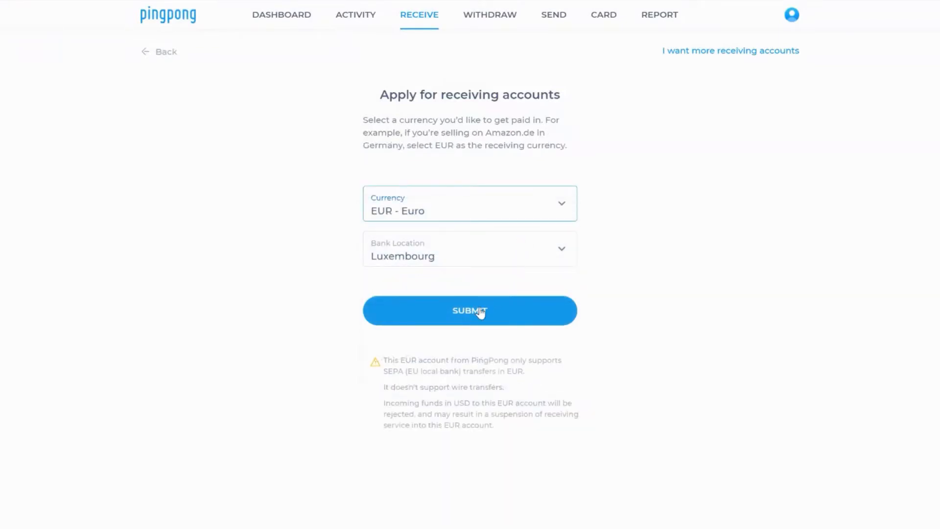
click(469, 311)
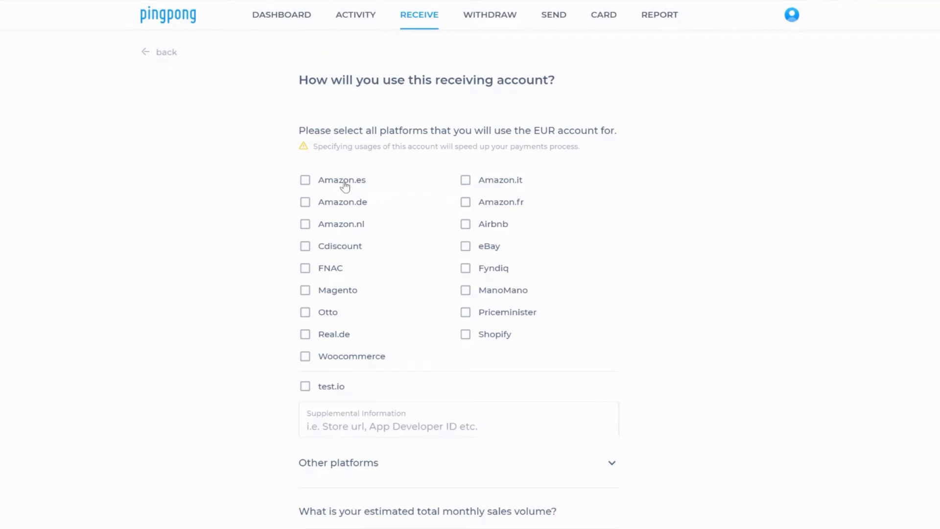
- Declare Amazon.es, Amazon.de and Shopify usage with 100,000-500,000 EUR volume and create the account
click(305, 202)
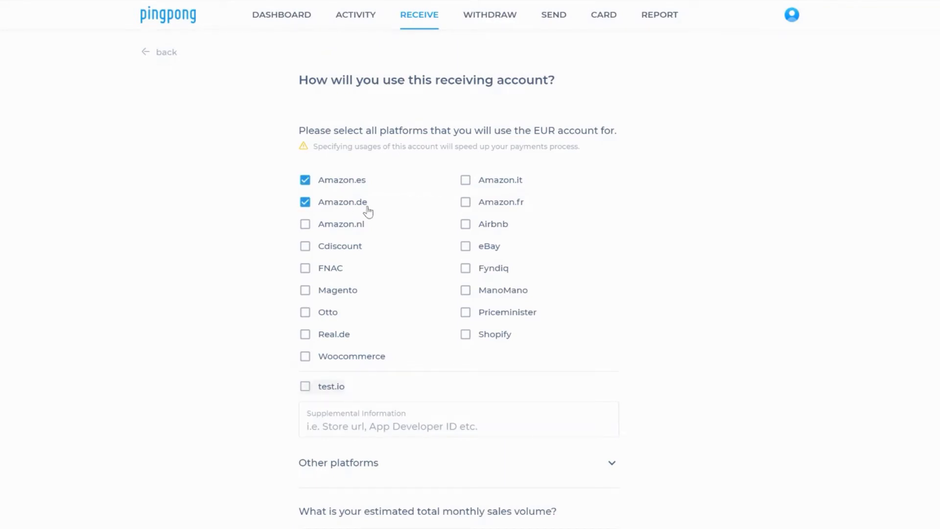
click(465, 334)
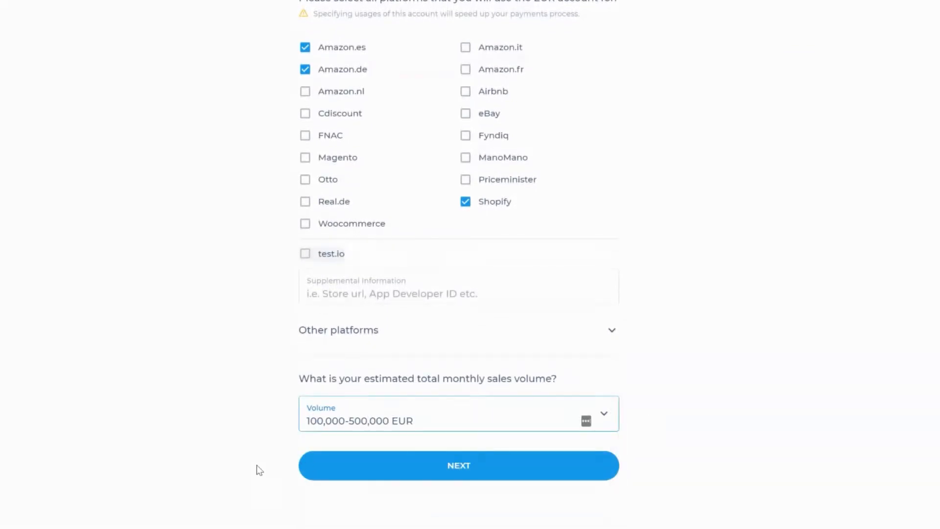
click(458, 465)
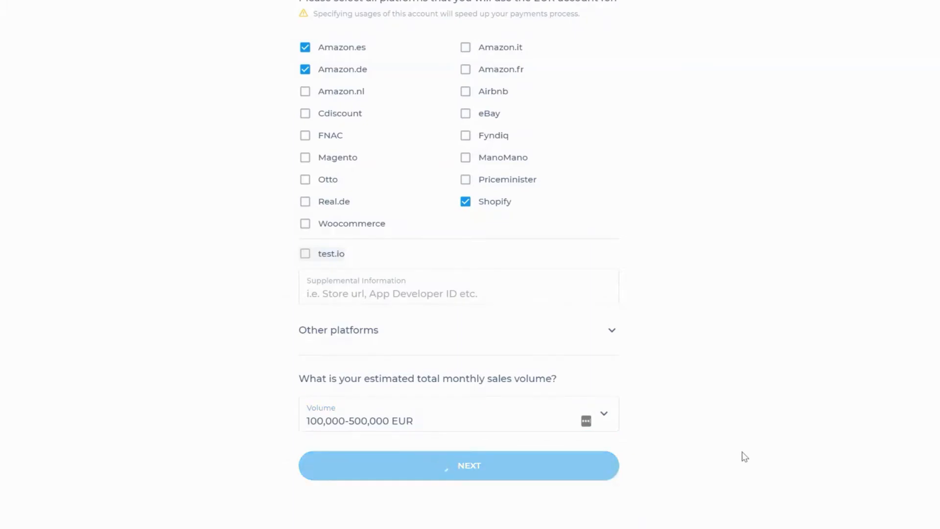
click(457, 464)
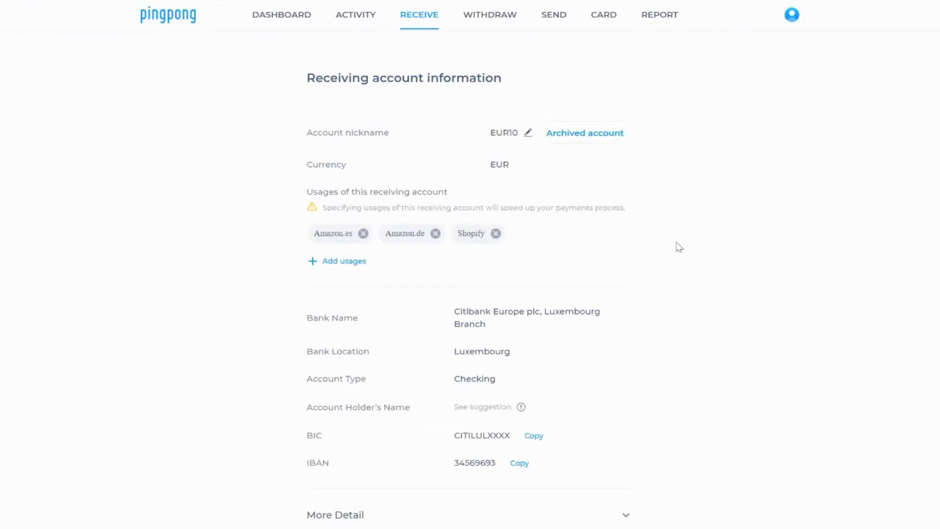
- Set the new account's nickname to 'New Euro Account' and save it
click(528, 132)
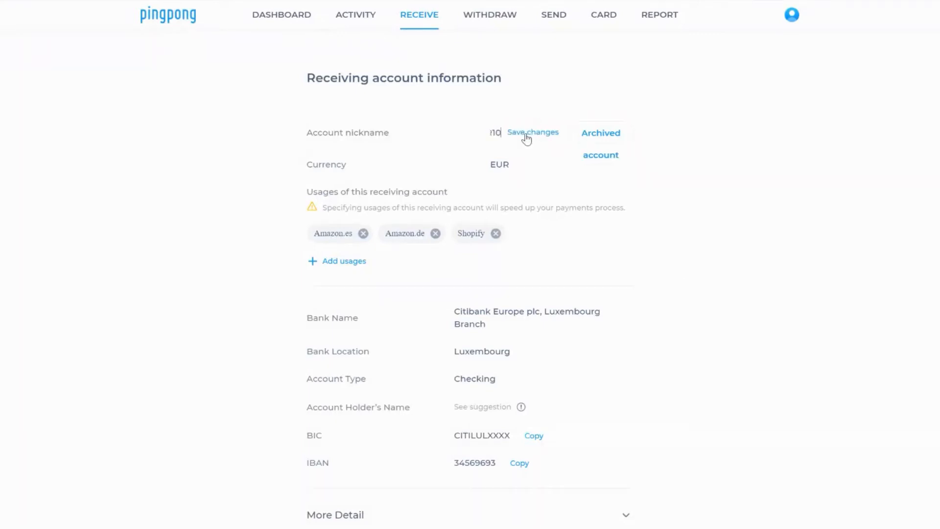
text(New)
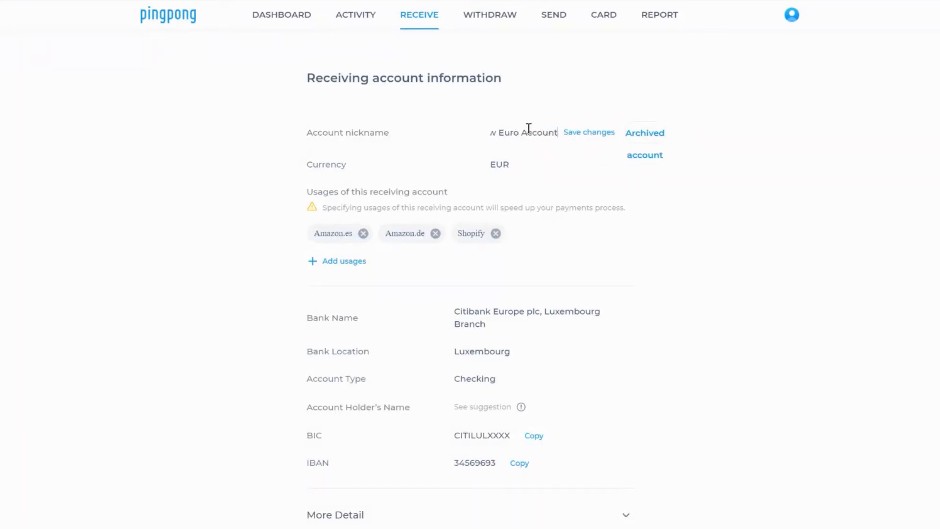
click(588, 133)
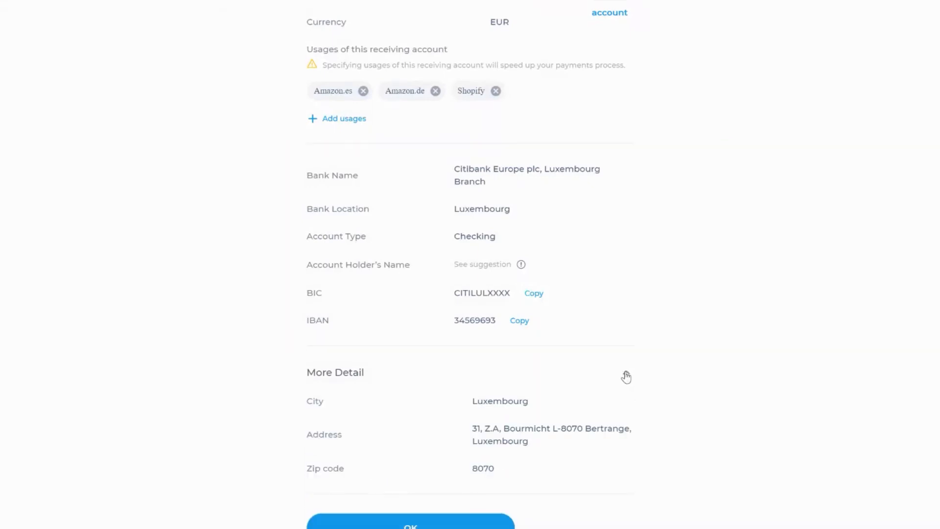
- Review the bank's address under More Detail, then confirm with OK to return to the overview
click(625, 372)
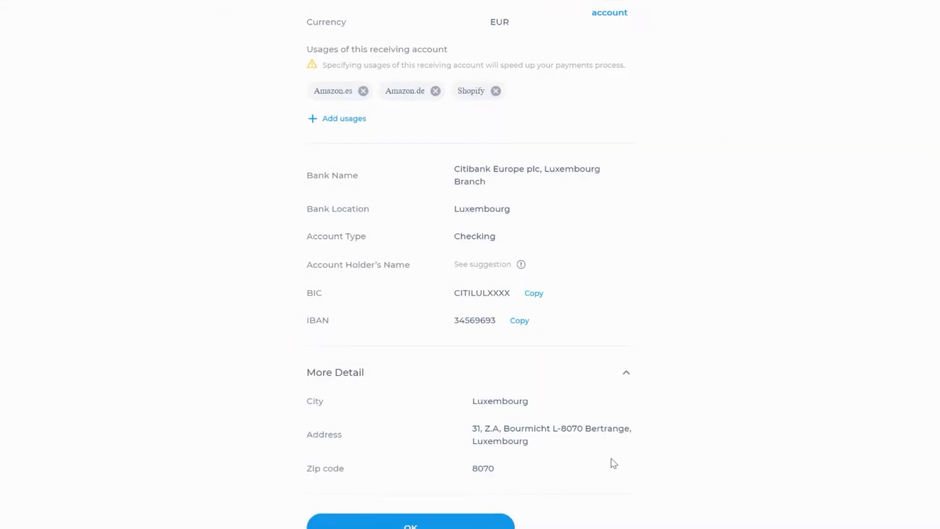
click(335, 372)
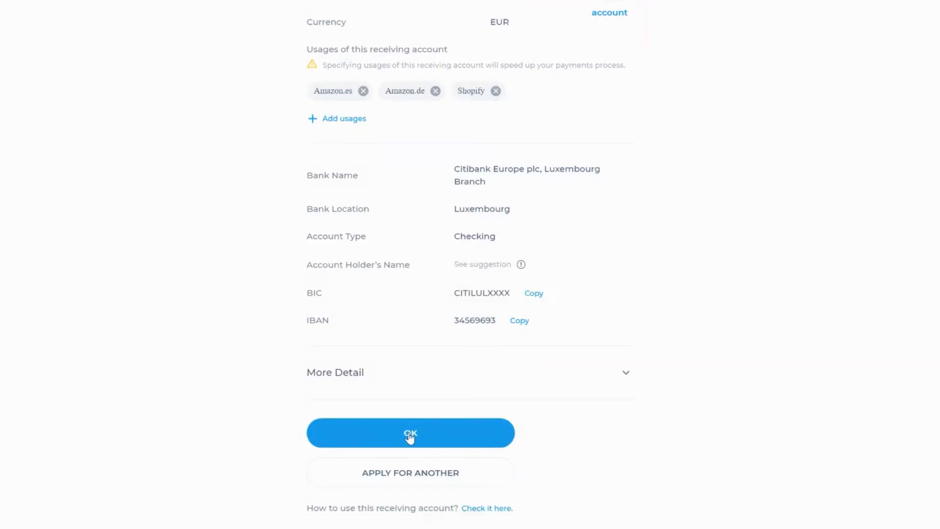
click(410, 433)
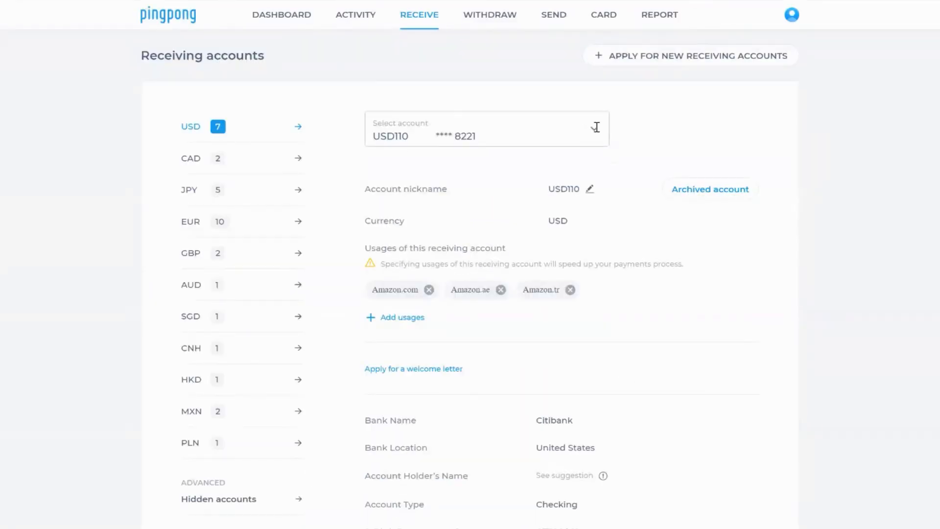
- Select New Euro Account from the EUR list to show its Citibank Luxembourg details and IBAN
click(190, 221)
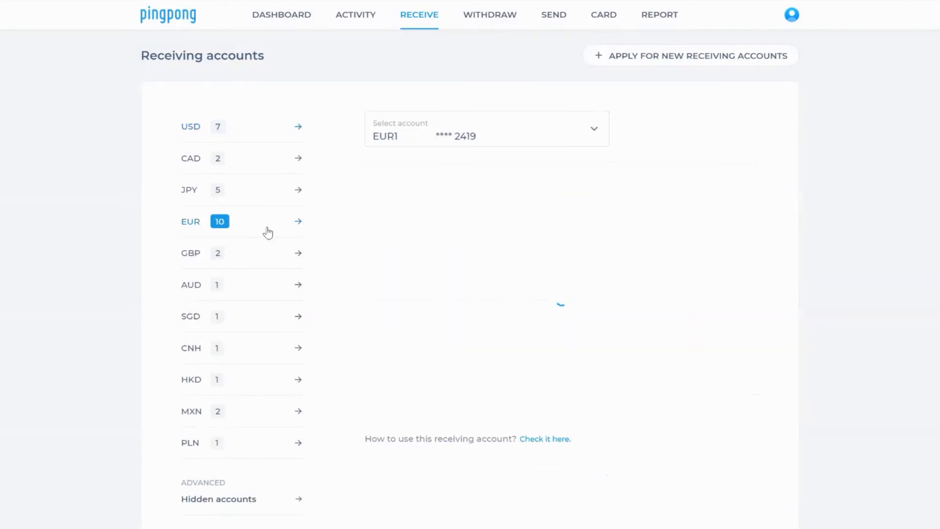
click(487, 128)
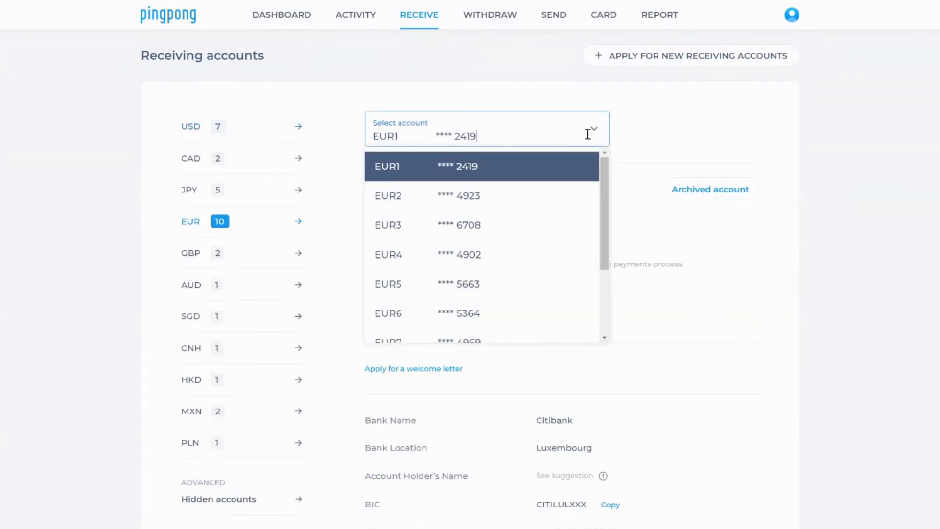
scroll(down, 3)
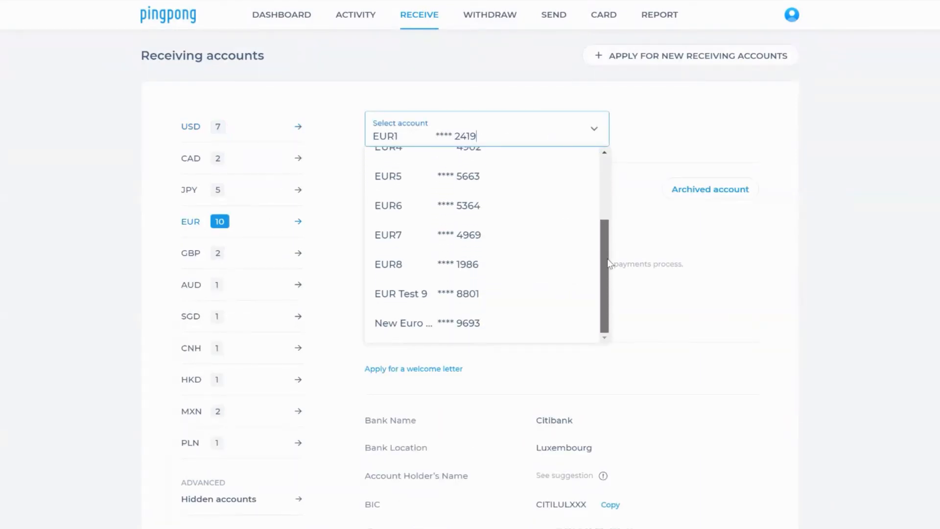
click(402, 322)
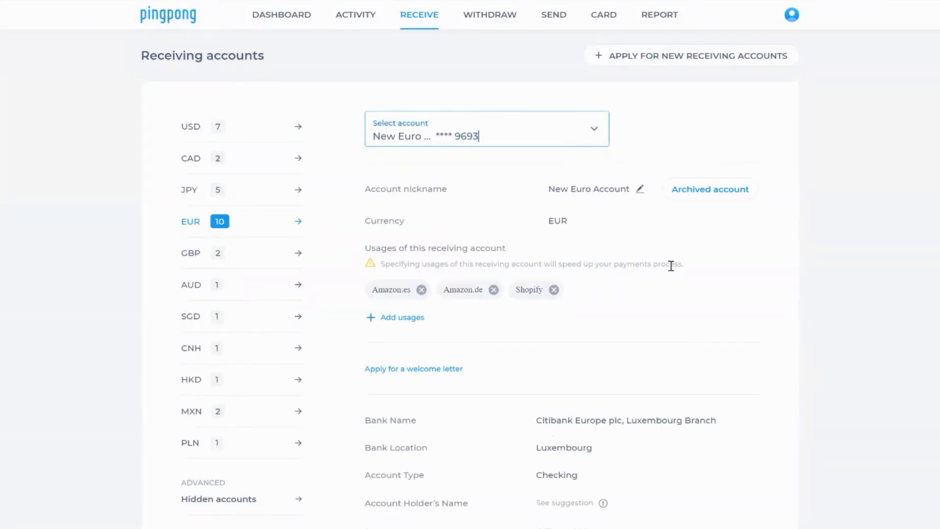
mouse_move(709, 212)
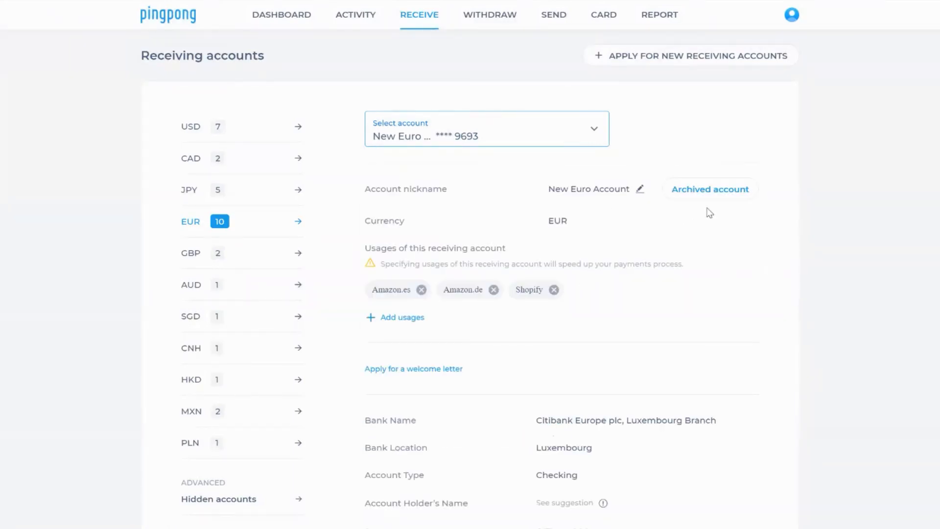
scroll(down, 3)
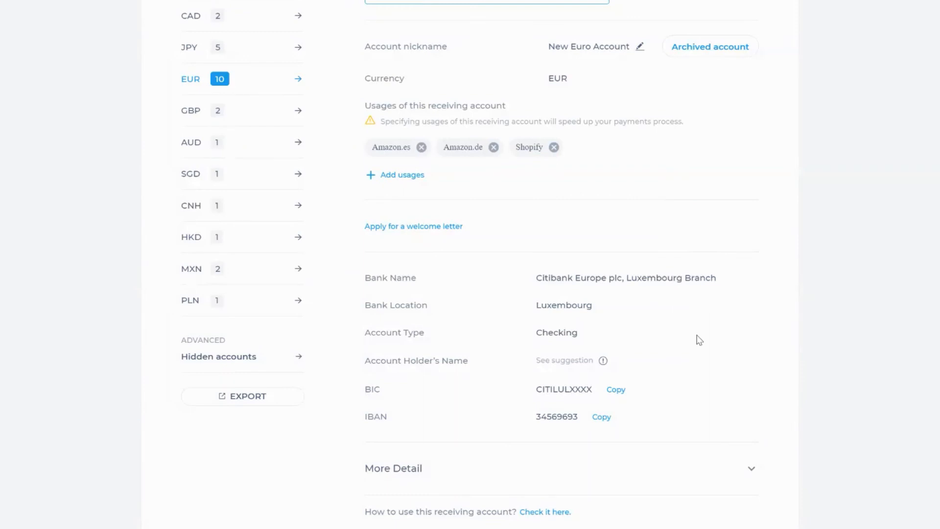
mouse_move(640, 418)
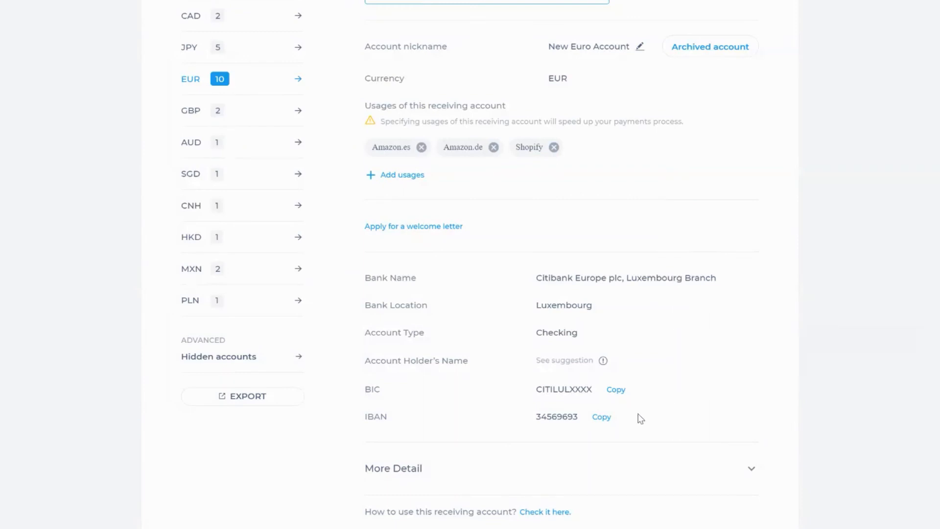